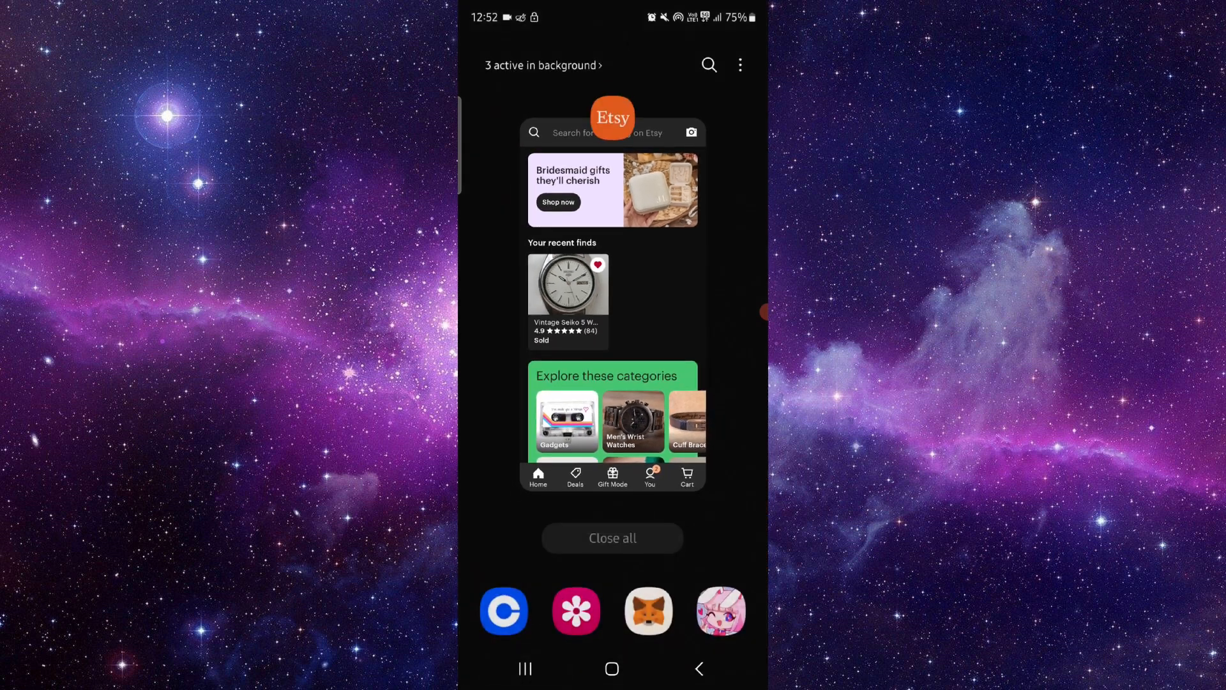
Step: Open Etsy's App info page from the Etsy card's menu in Recents
click(612, 117)
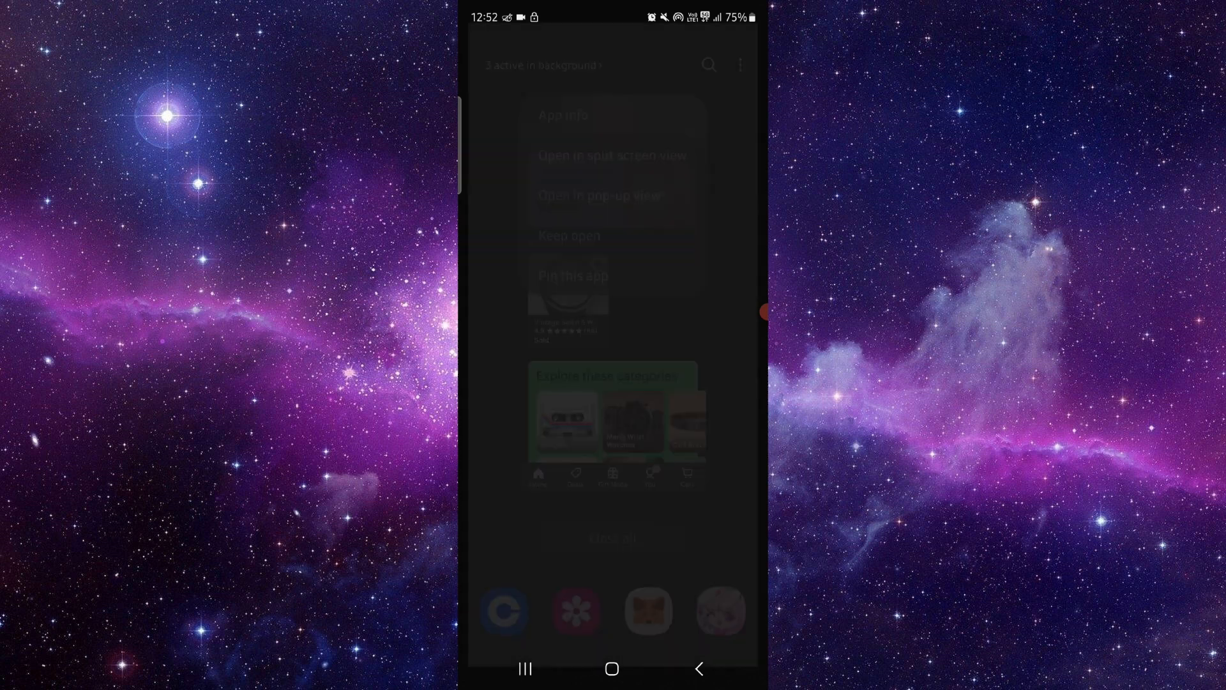
click(562, 115)
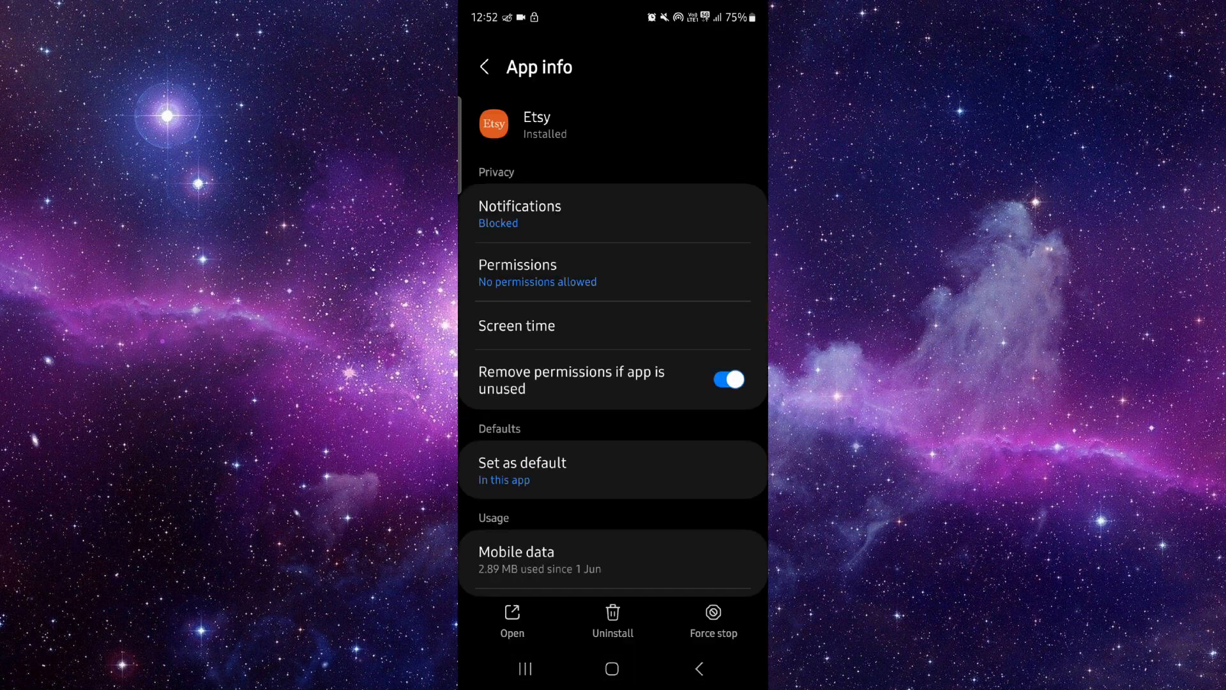
Step: Scroll App info to Etsy's Google Play listing and launch Etsy to its home feed
scroll(down, 3)
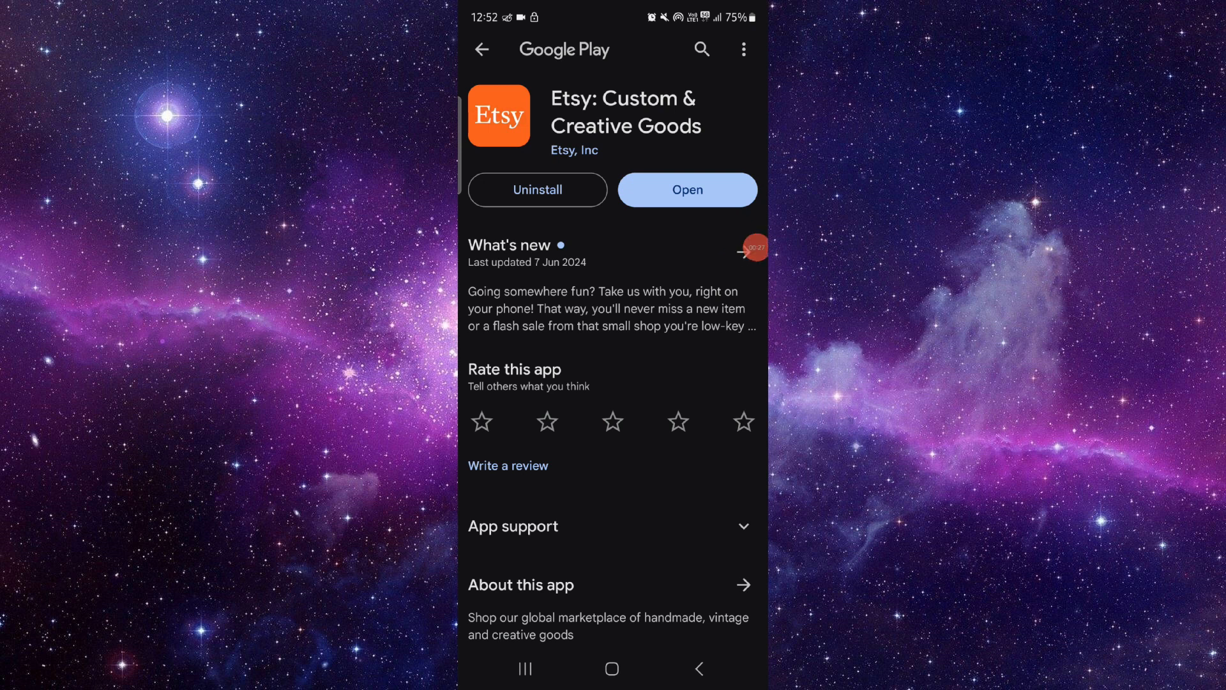
click(687, 190)
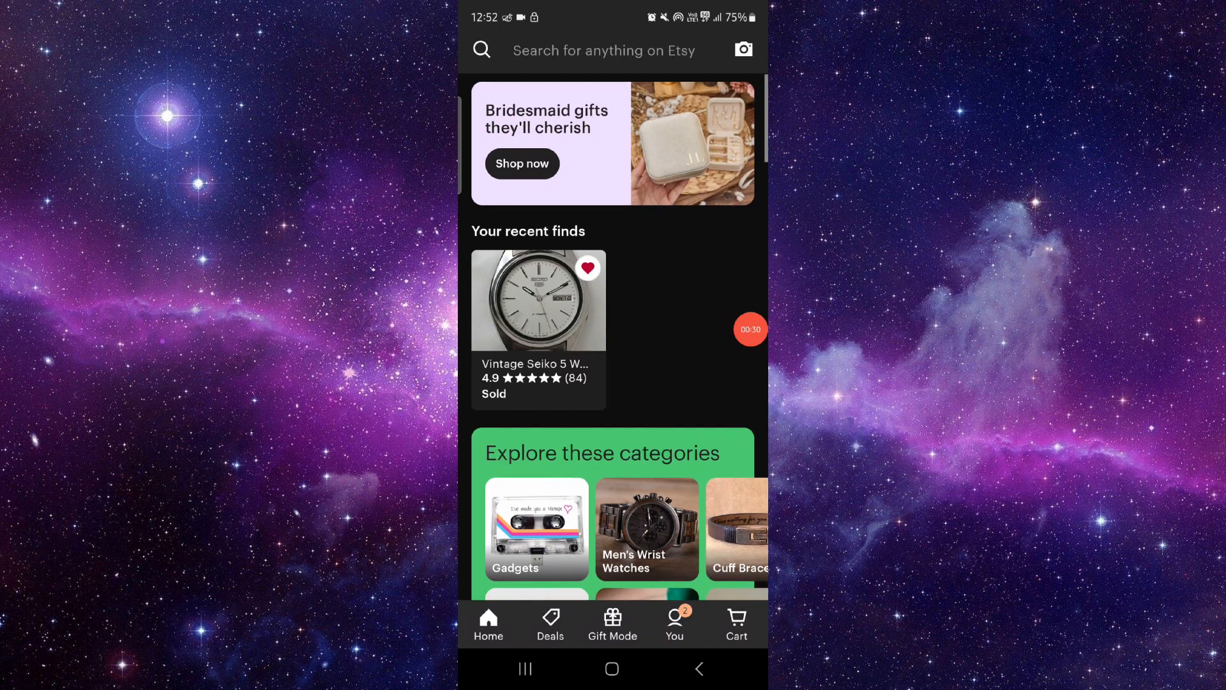